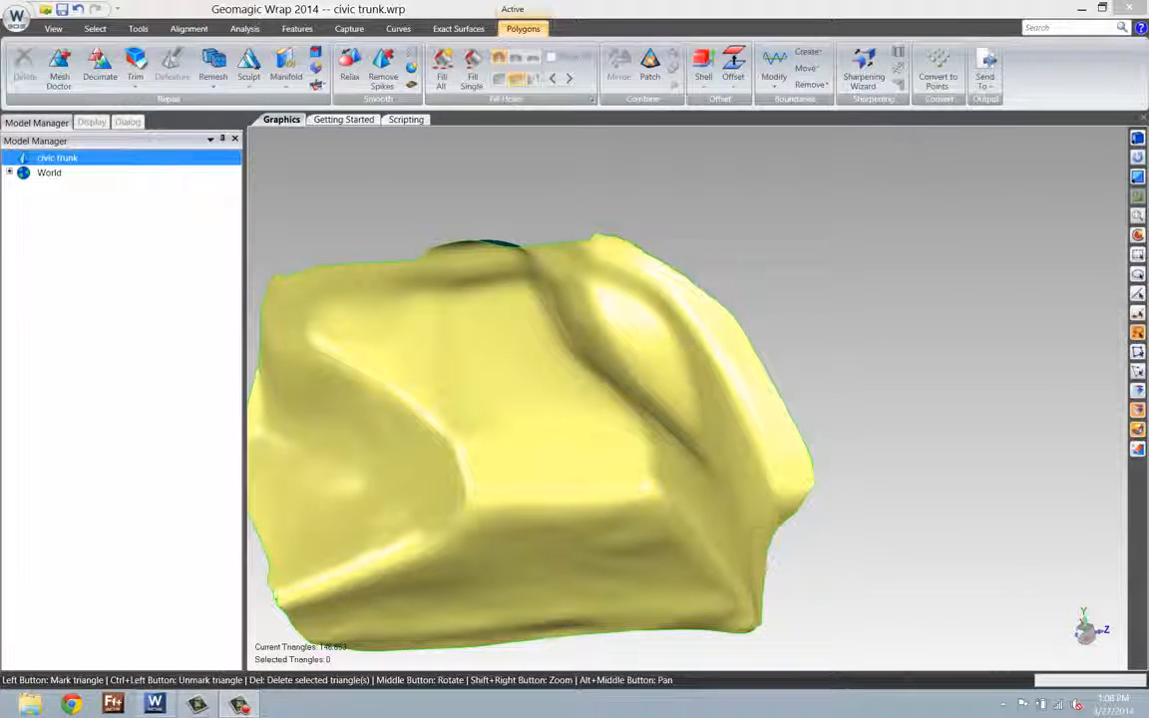
- Orbit the civic trunk mesh, then start Exact Surfacing with Create New Patch Layout
scroll("down", 3)
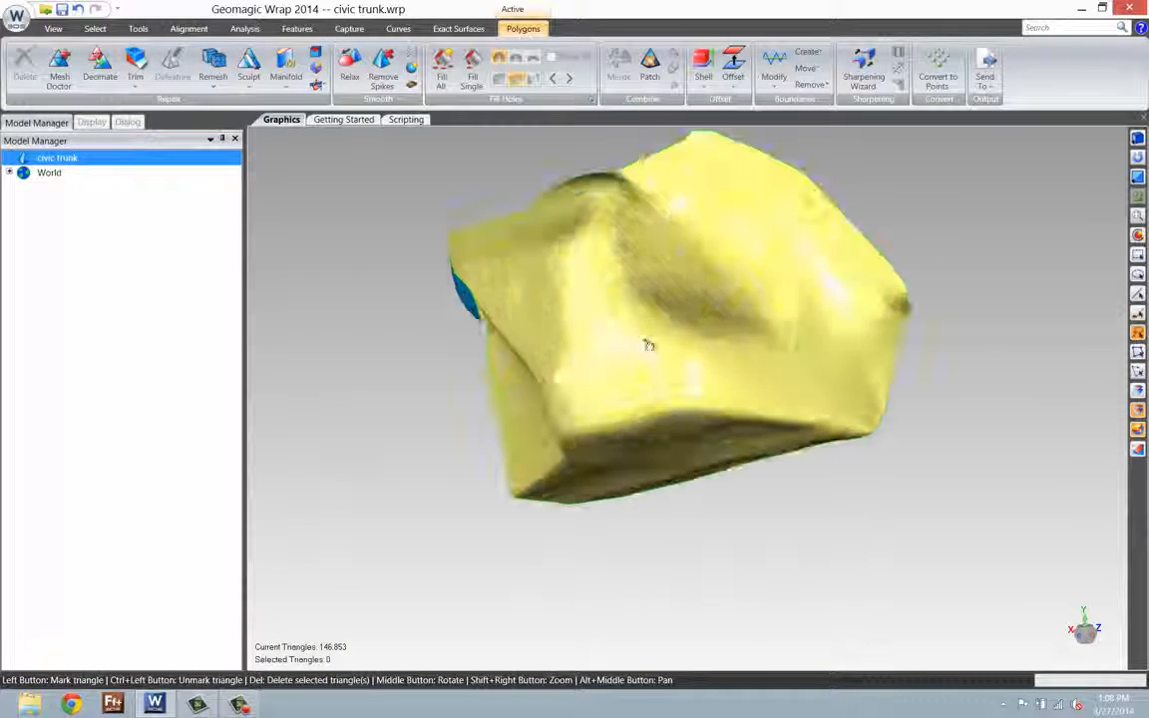
left_click_drag(649, 344, 578, 369)
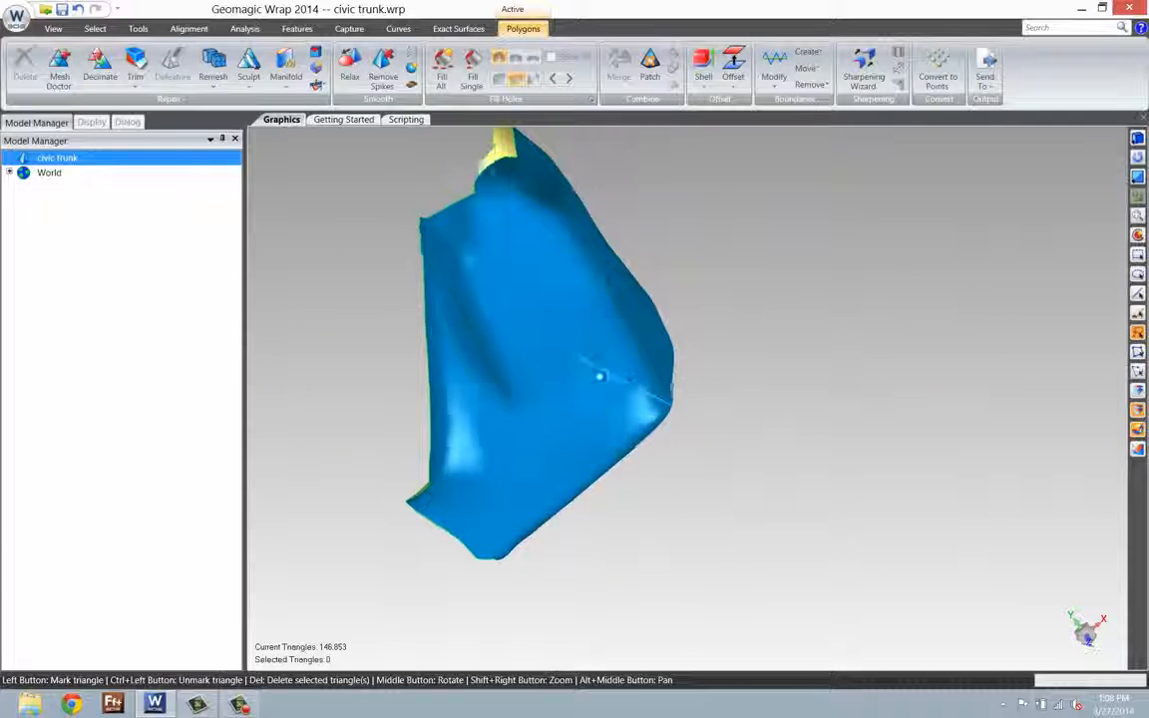
left_click_drag(600, 377, 591, 282)
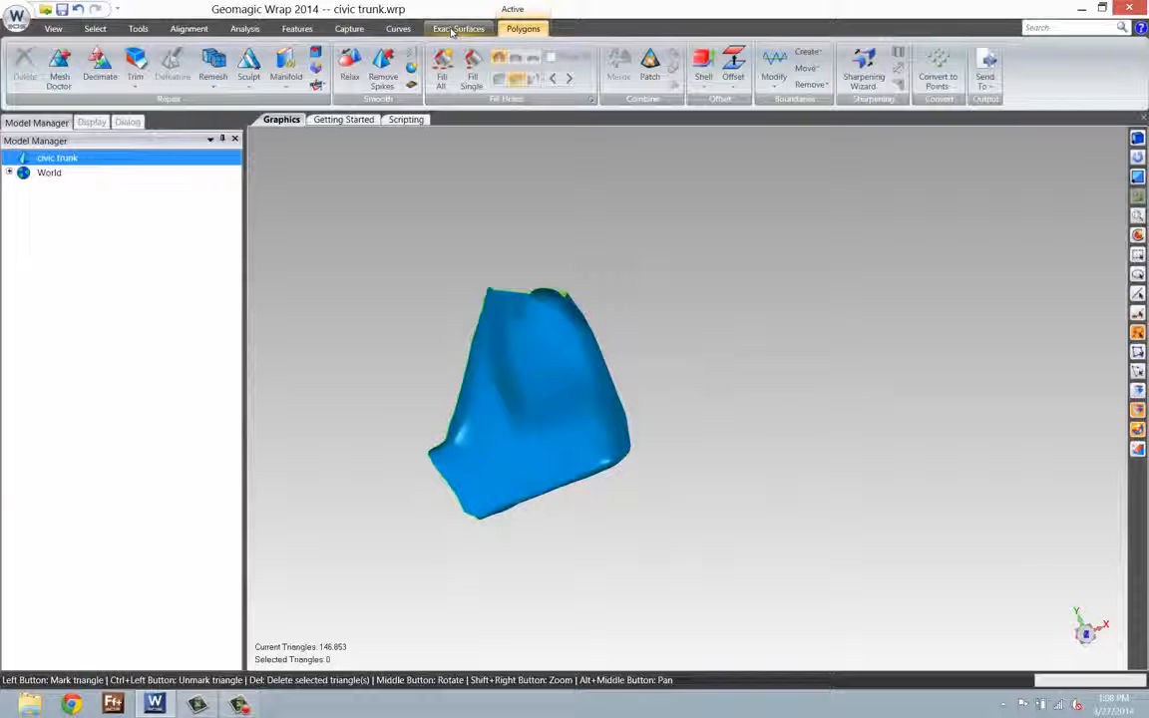
left_click(460, 28)
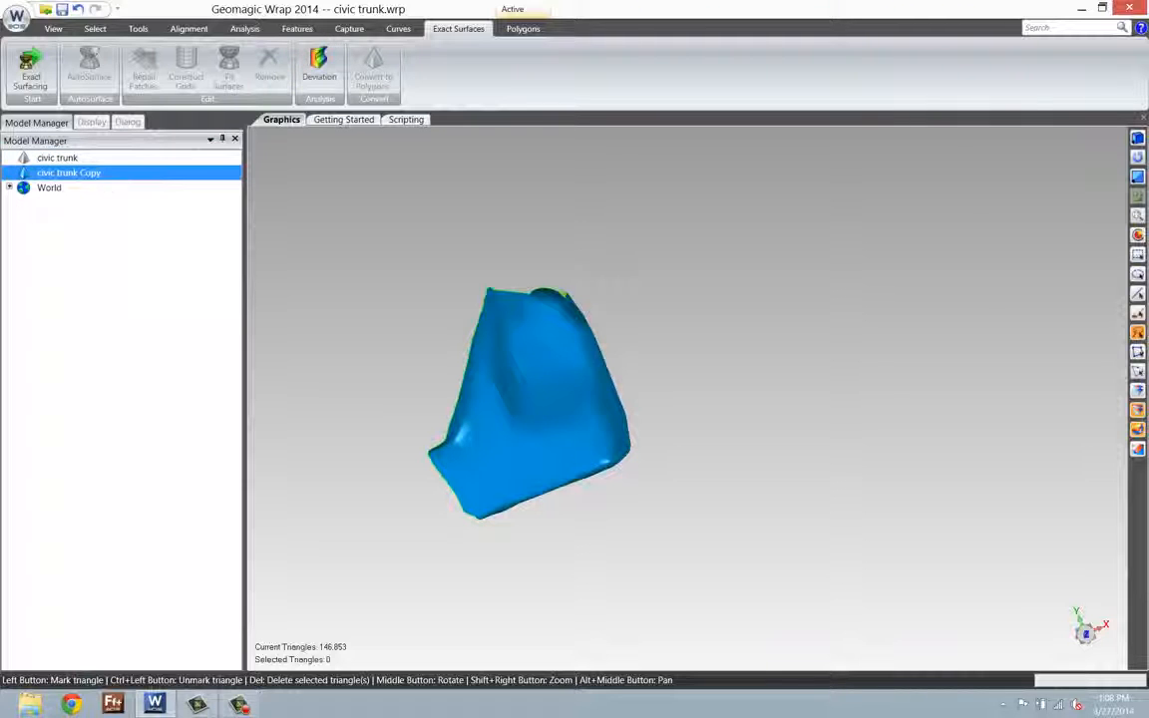
left_click(28, 65)
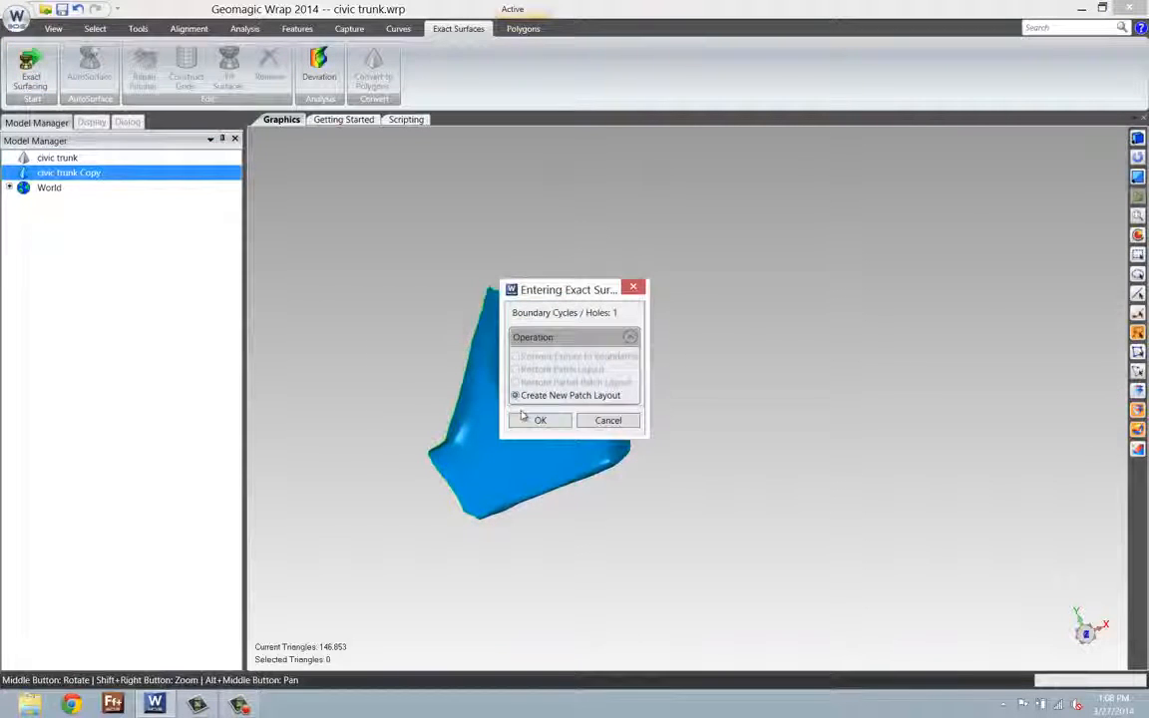
left_click(540, 420)
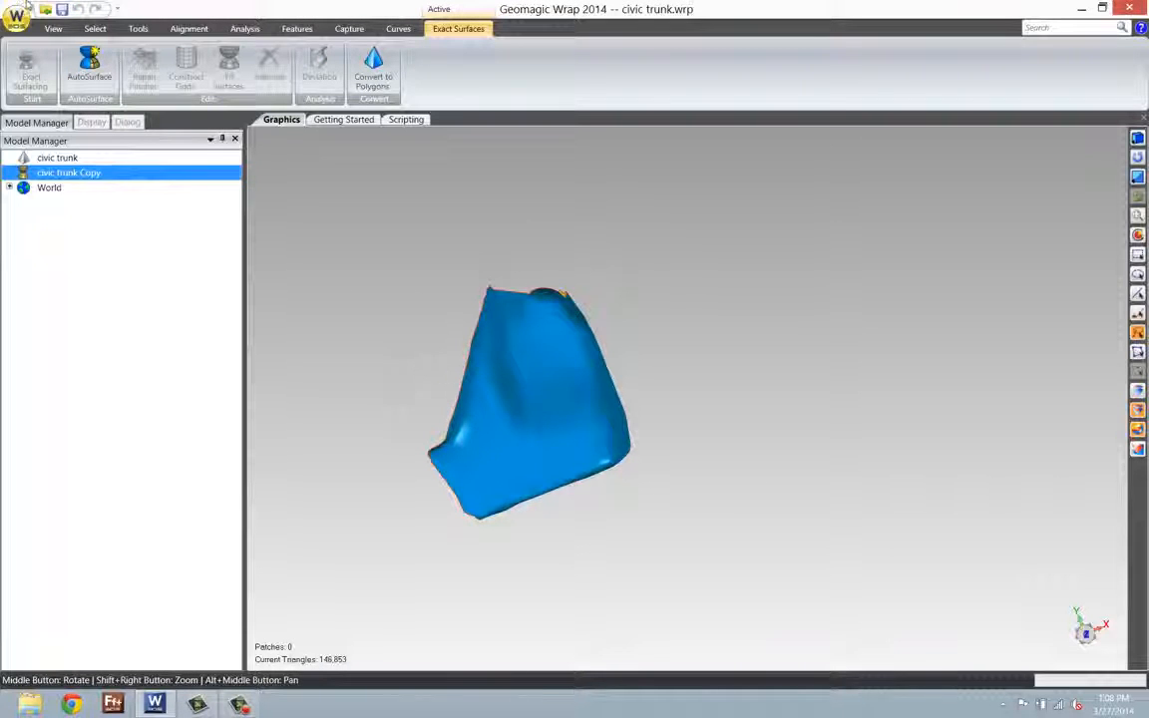
- Run AutoSurface with Organic geometry and Interactive mode off, generating 228 patches
left_click(87, 68)
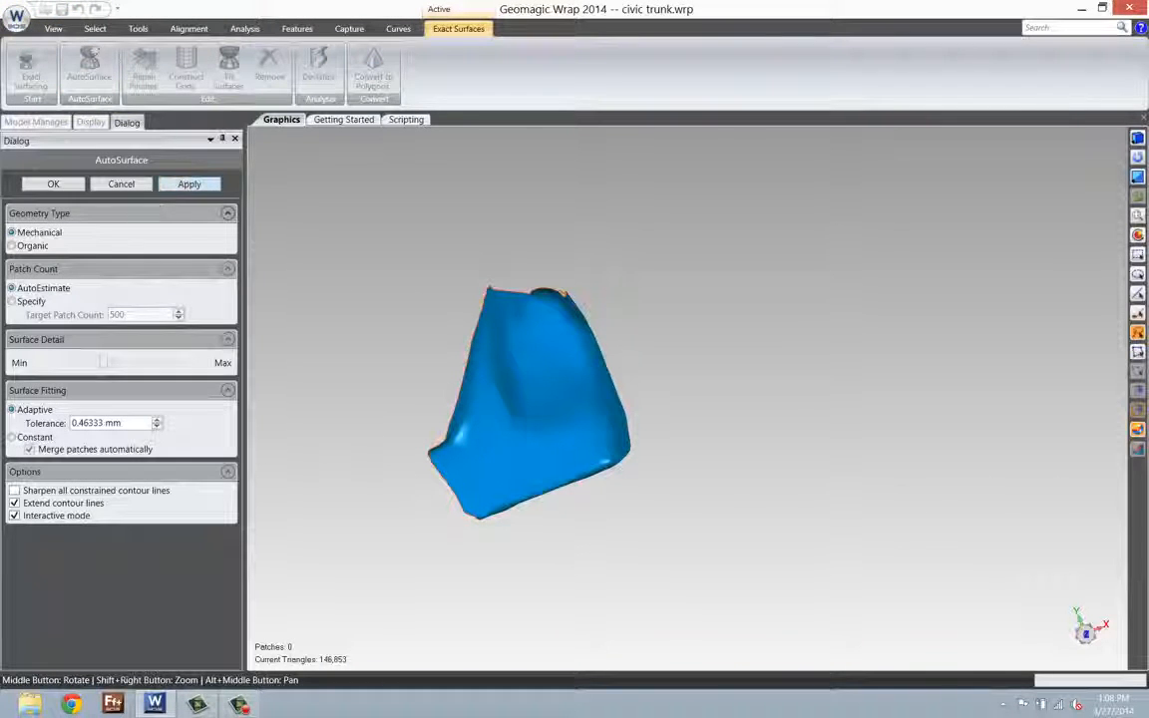
left_click(12, 246)
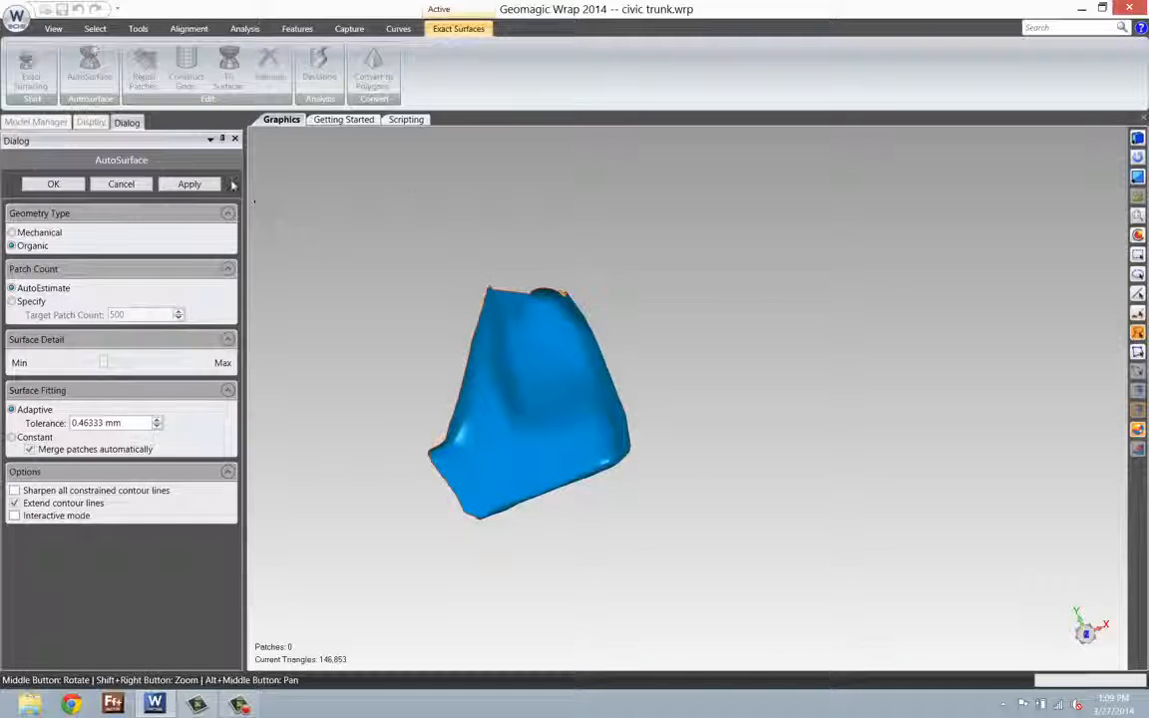
left_click(188, 183)
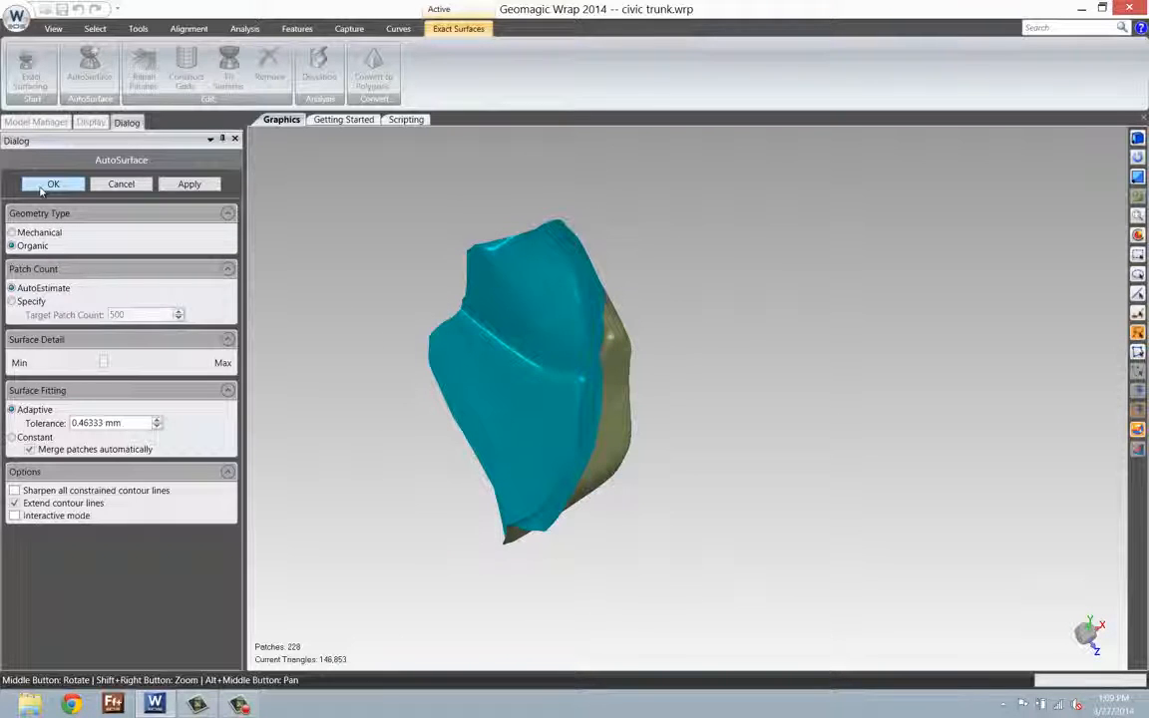
- Accept the patches and choose IGES File as the Save As type in a recent folder
left_click(53, 183)
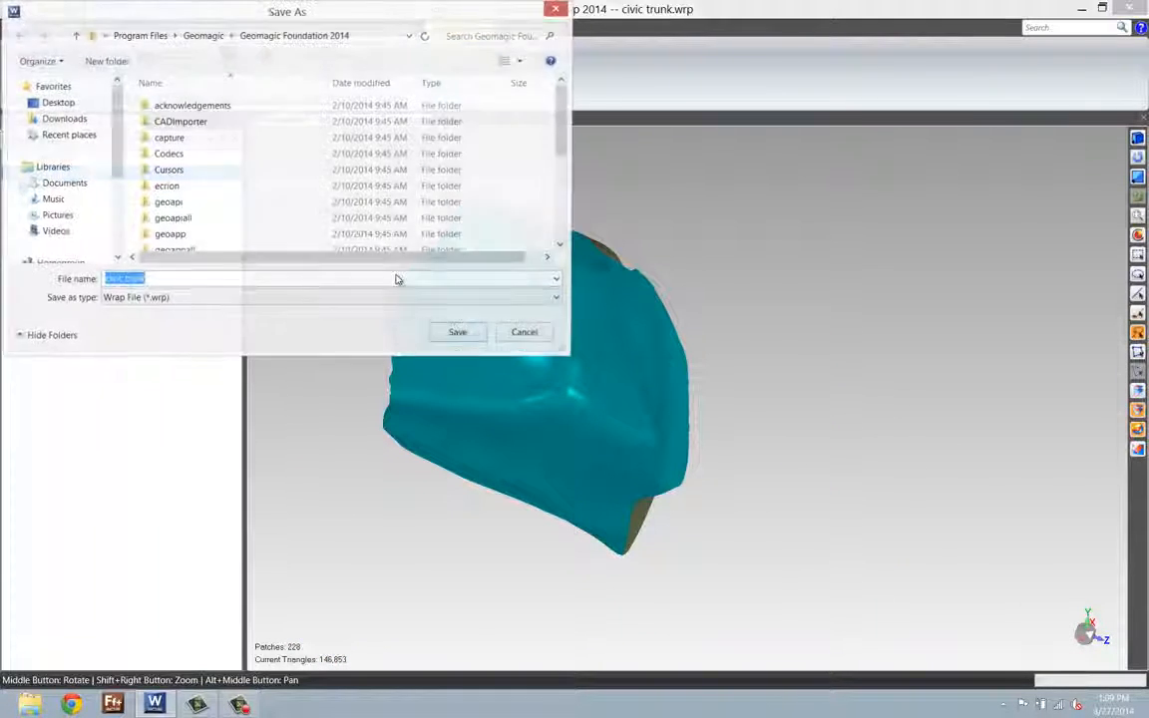
left_click(551, 298)
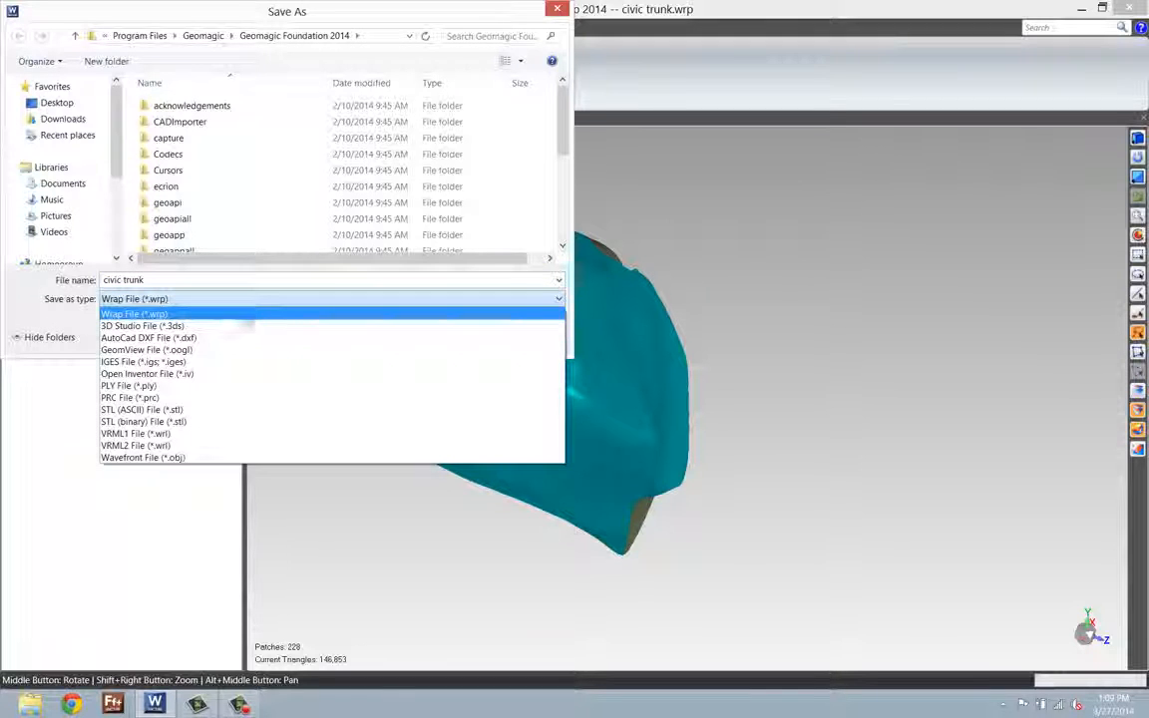
mouse_move(147, 374)
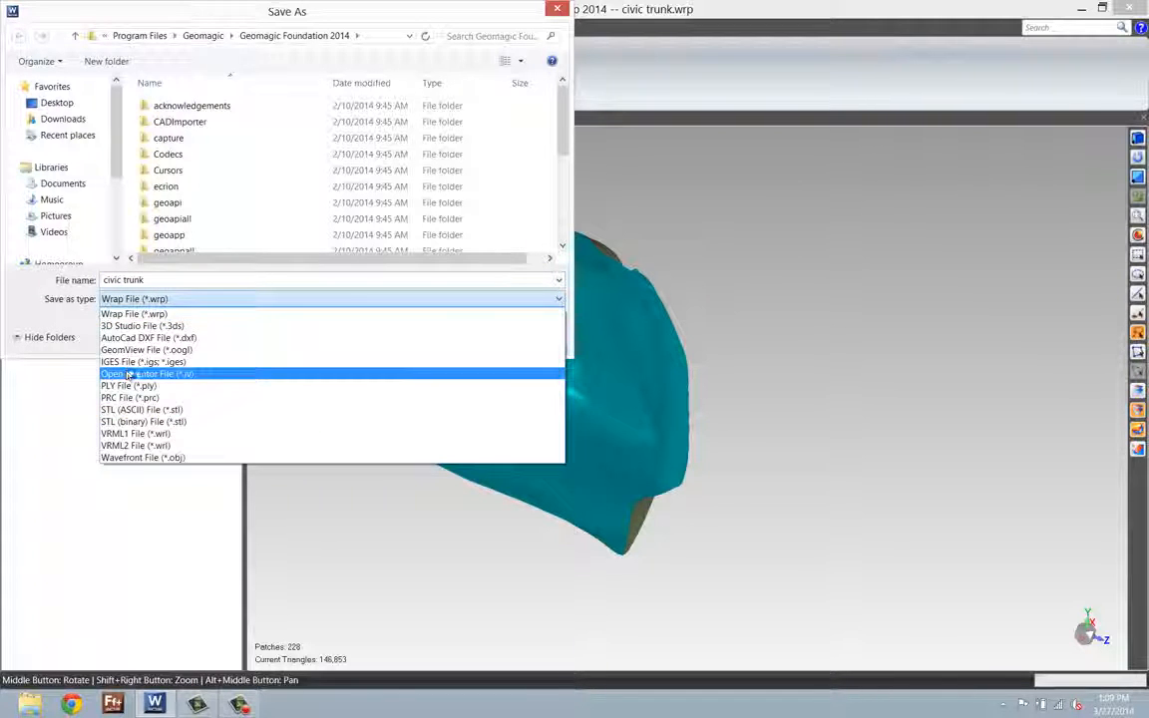
left_click(140, 362)
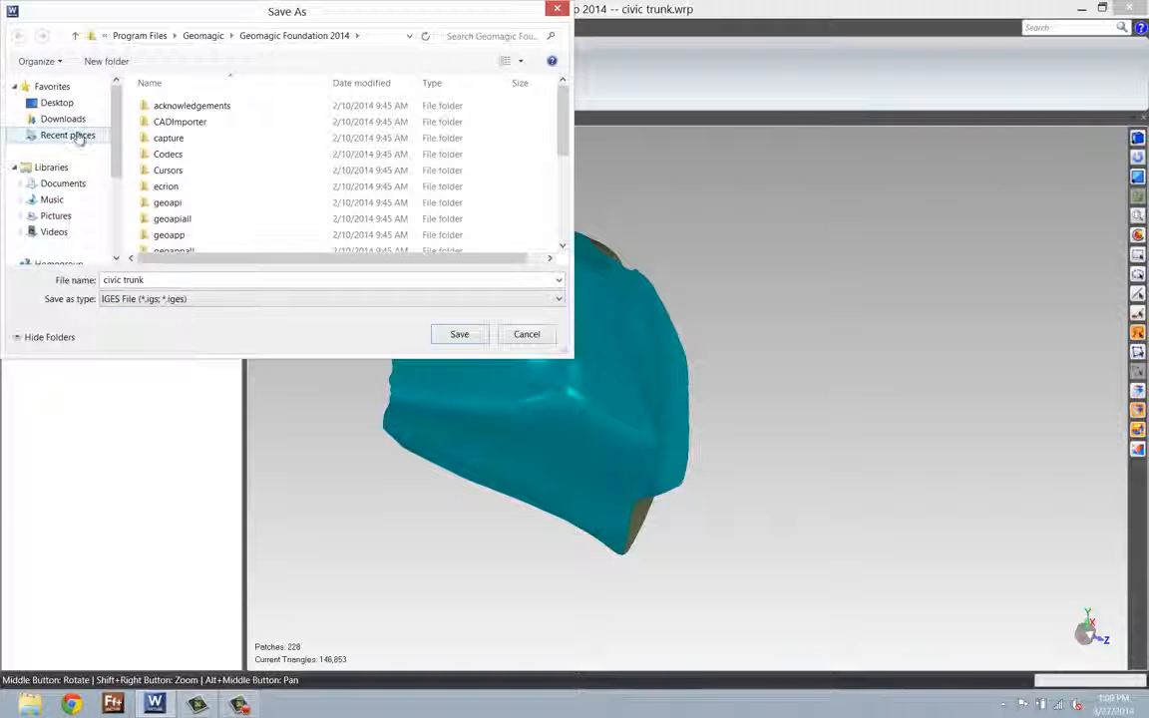
left_click(56, 102)
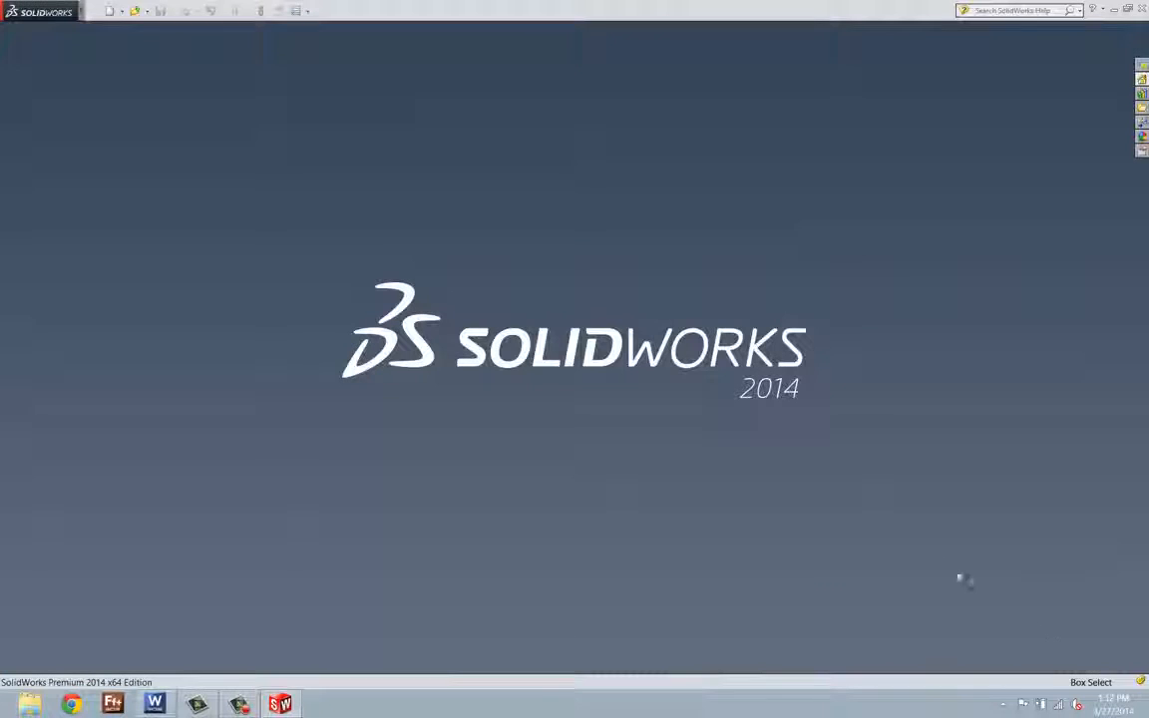
mouse_move(644, 504)
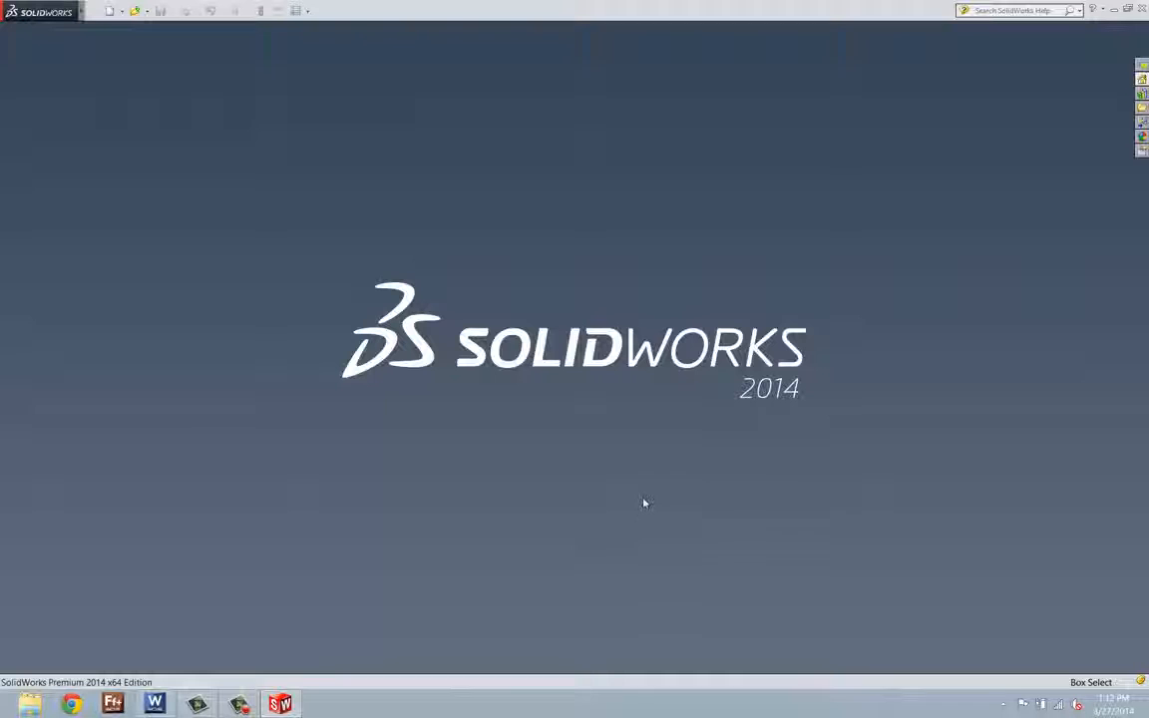
mouse_move(630, 512)
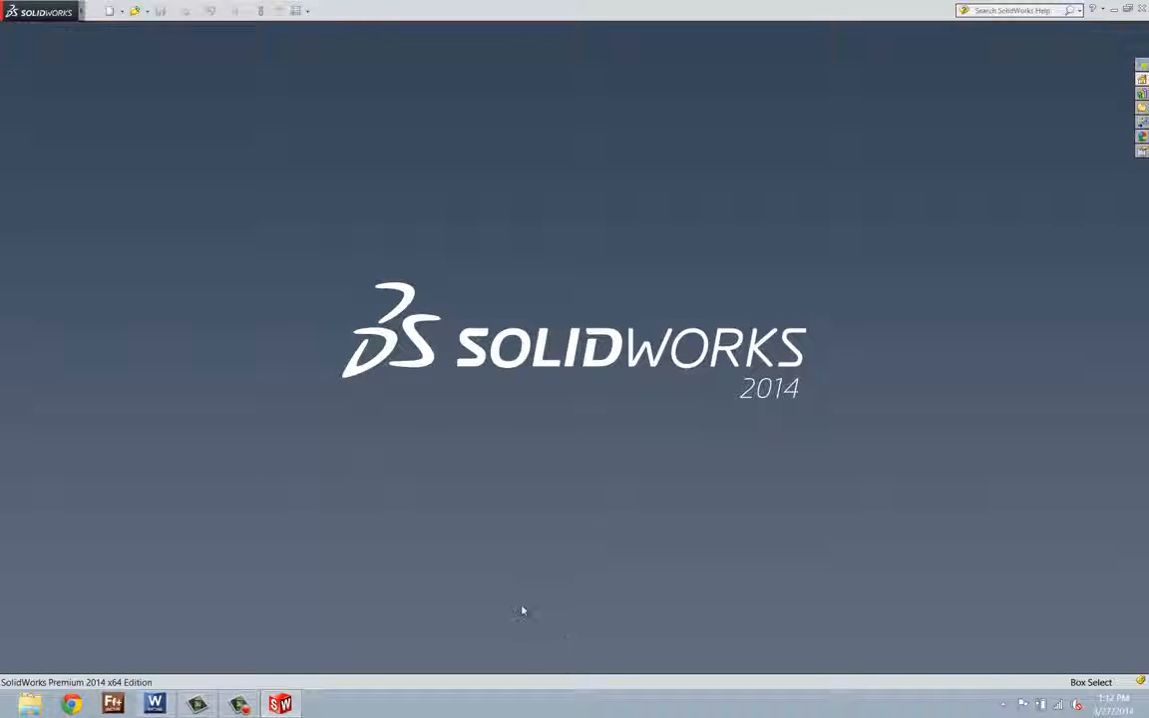
mouse_move(491, 614)
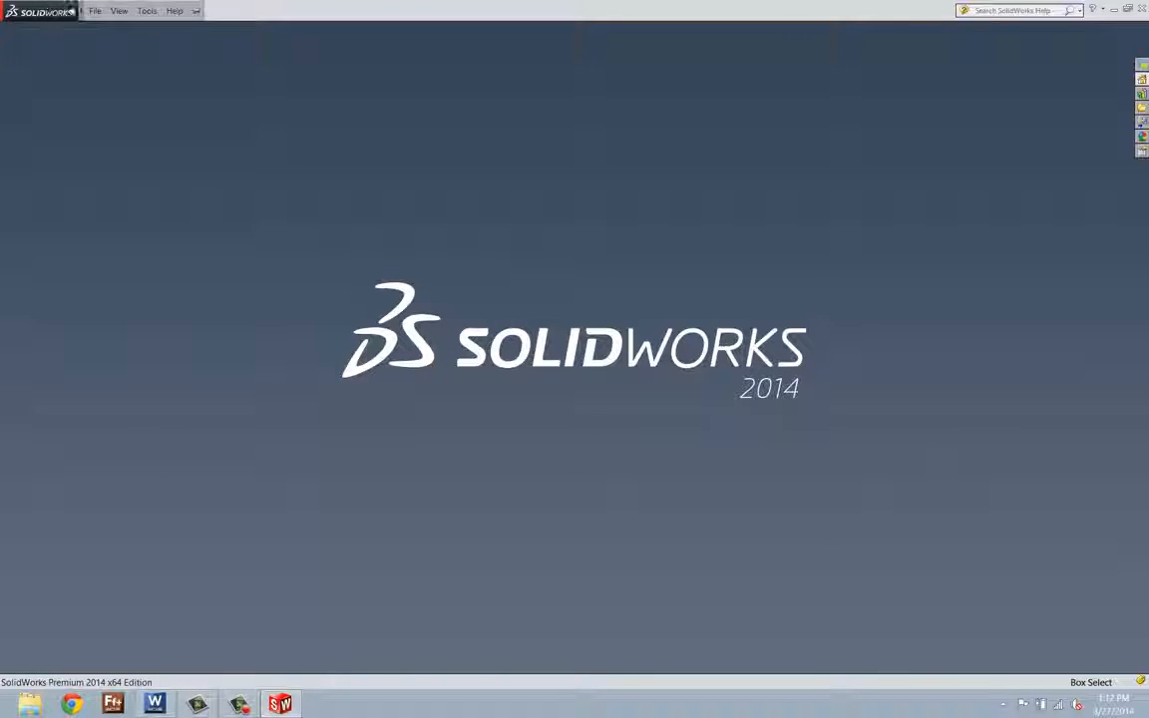
- Open the SolidWorks File menu from the logo flyout
left_click(94, 11)
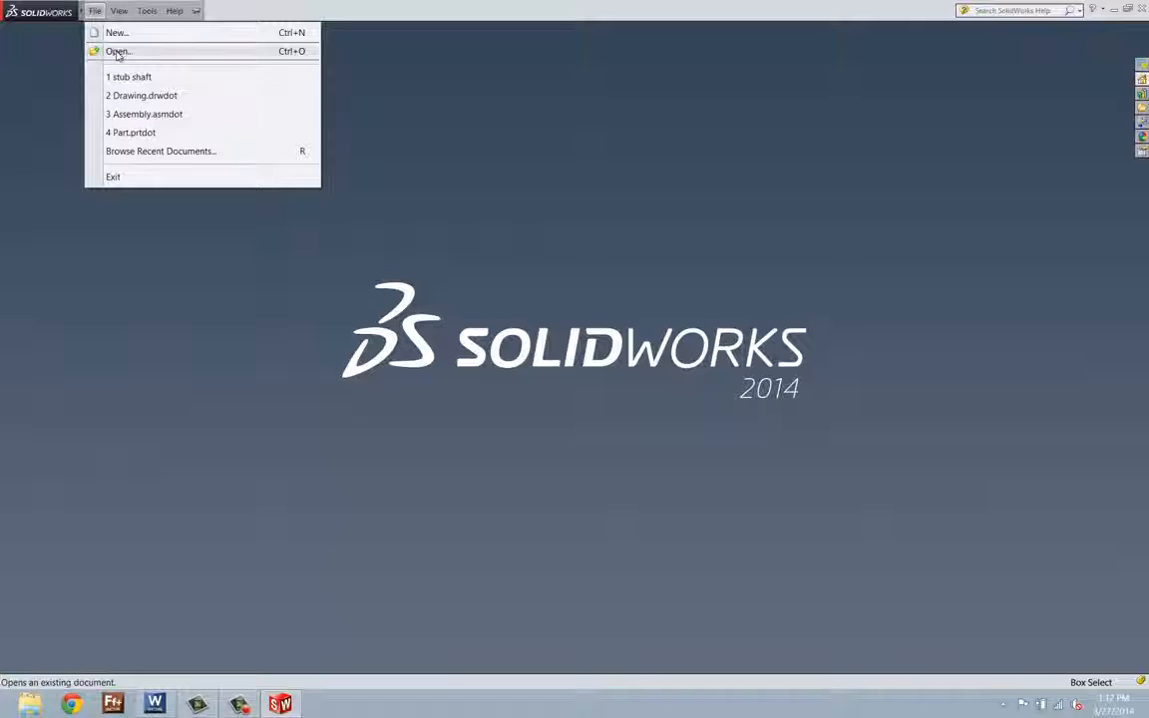
- Open civic trunk.igs from the Desktop using the IGES file type filter
left_click(117, 50)
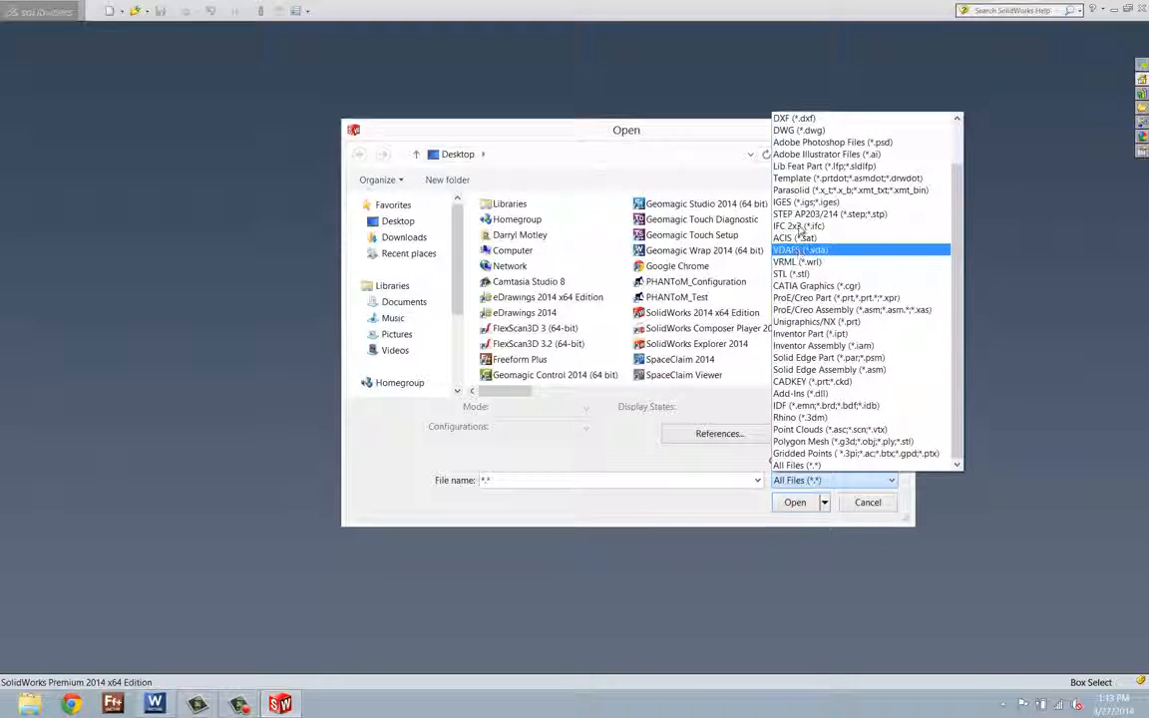
left_click(809, 202)
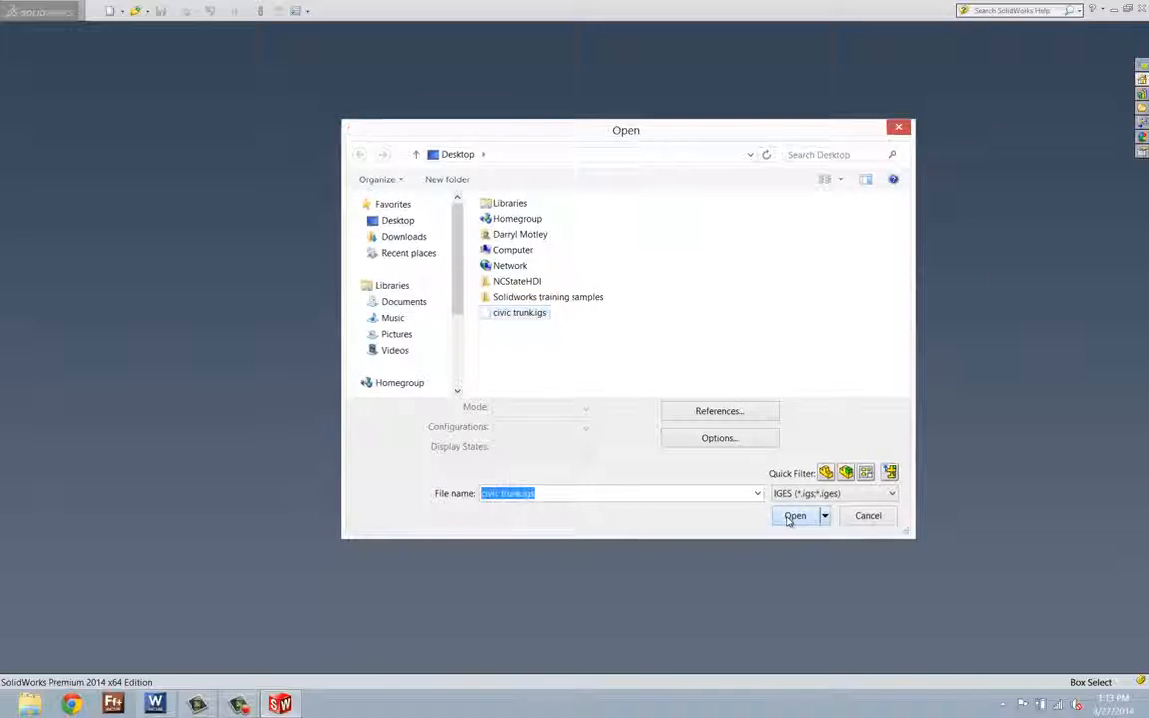
left_click(792, 515)
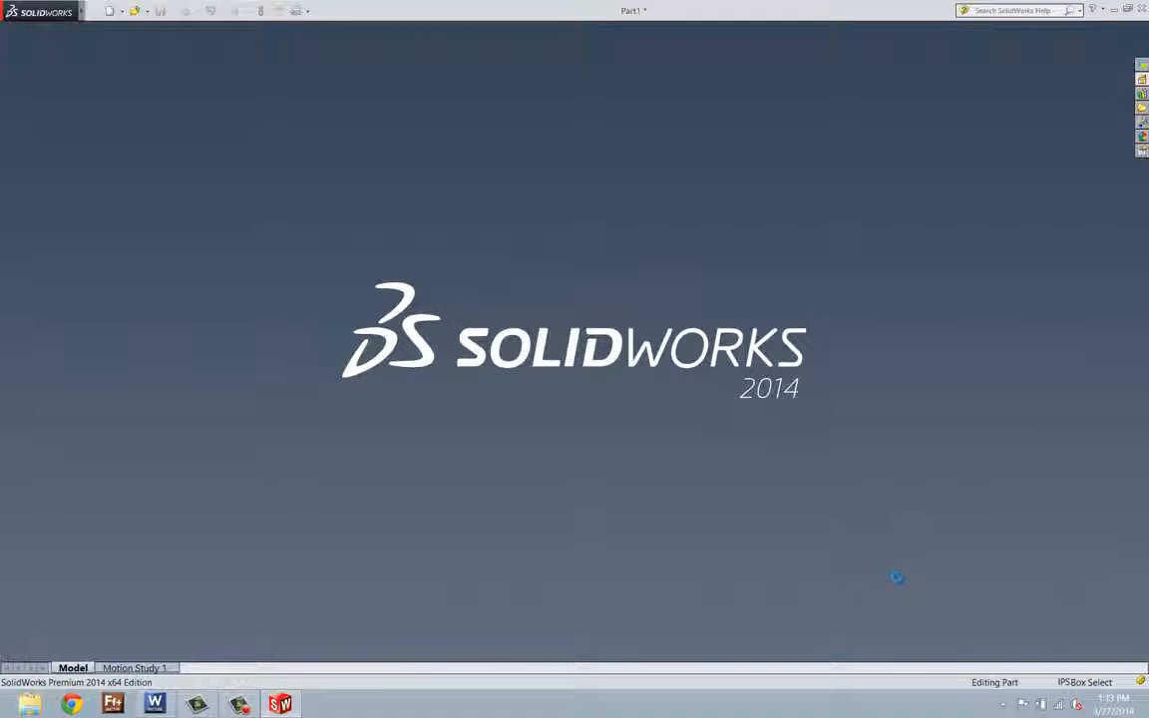
mouse_move(762, 507)
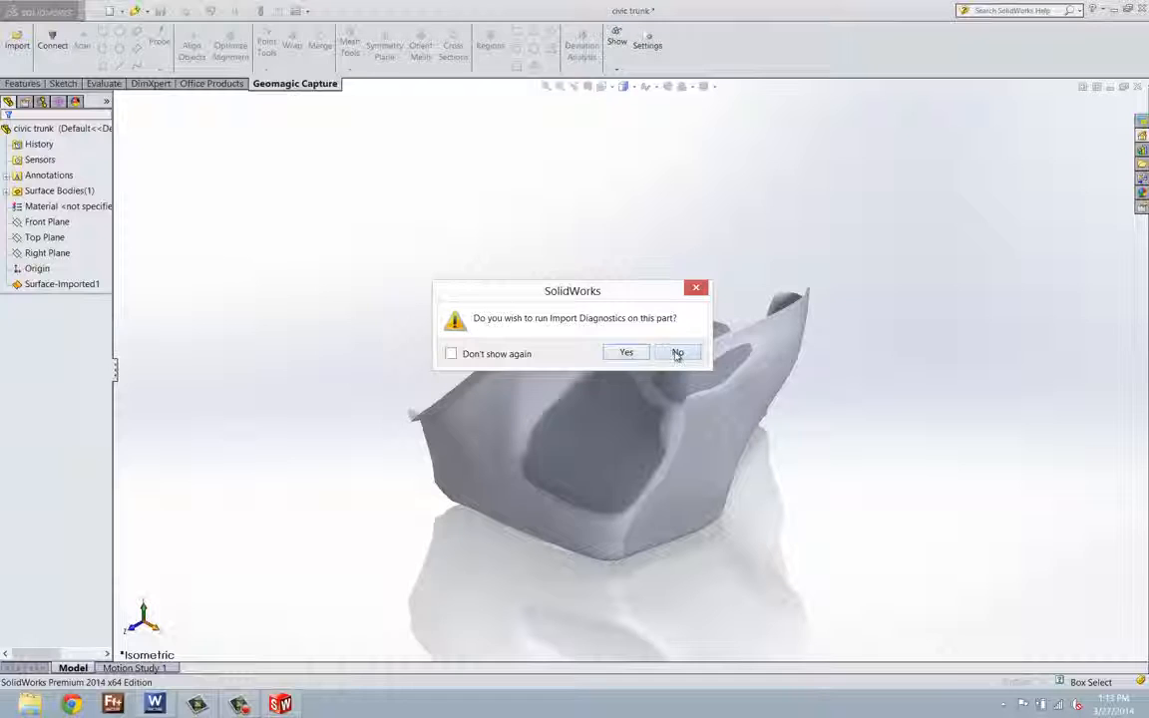
- Decline Import Diagnostics and orbit the imported trunk surface to view several sides
left_click(677, 353)
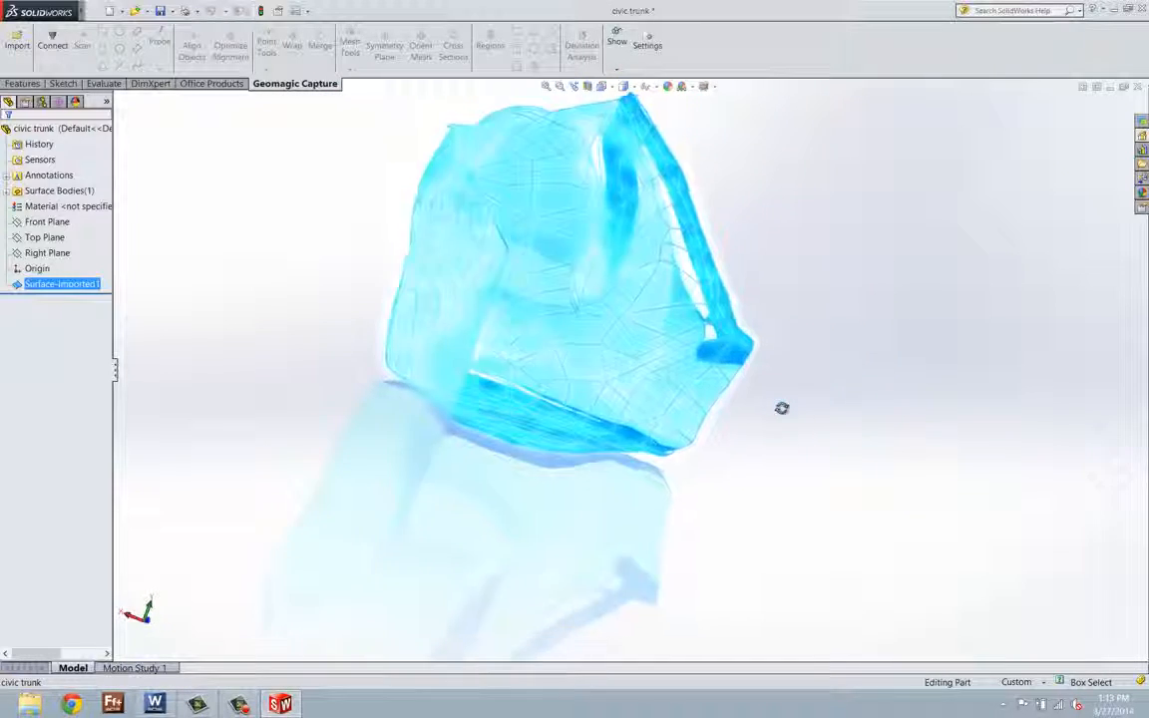
left_click_drag(782, 408, 736, 404)
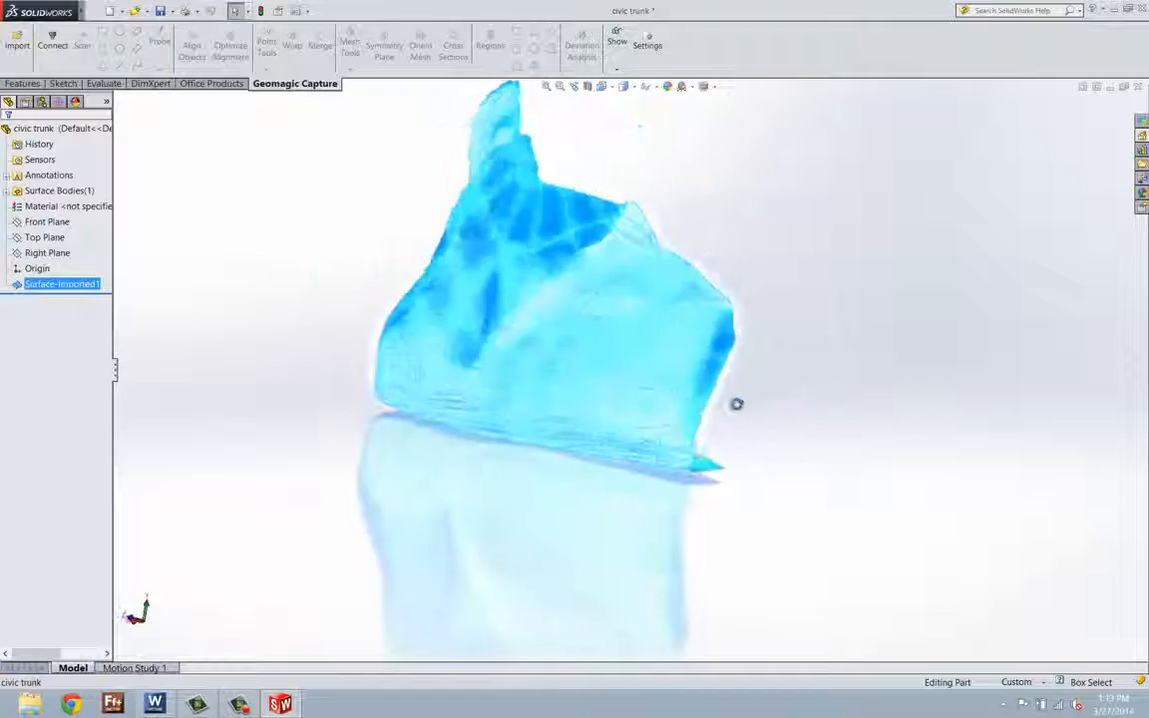
left_click_drag(737, 404, 652, 453)
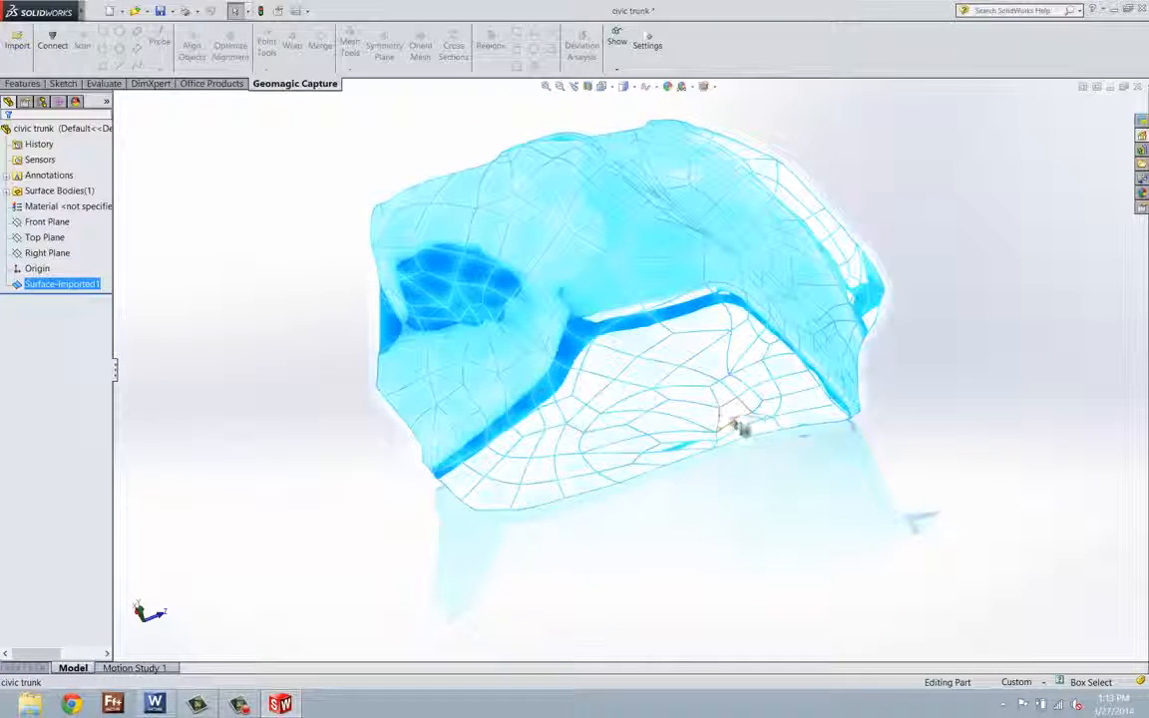
left_click_drag(738, 424, 638, 339)
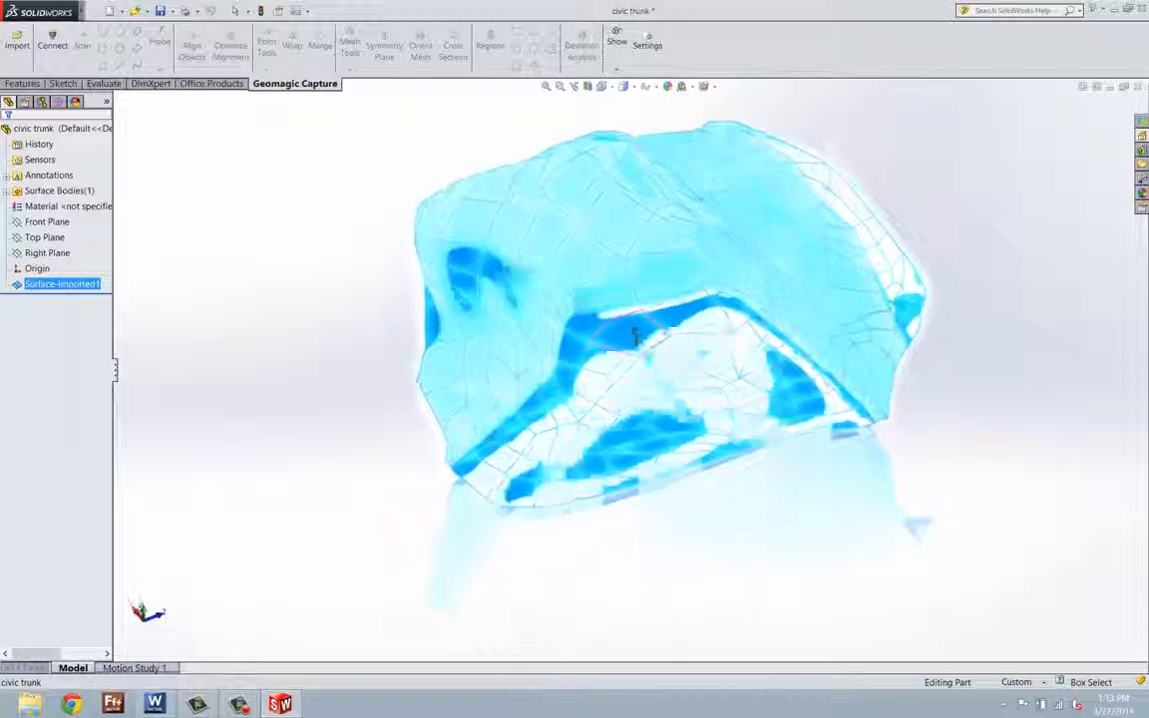